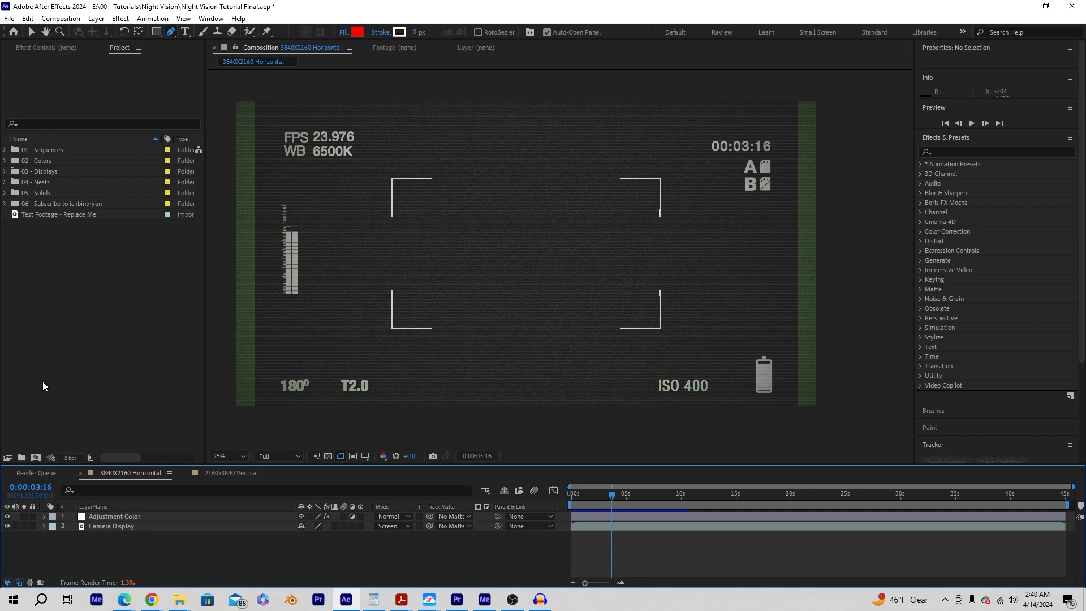
mouse_move(97, 201)
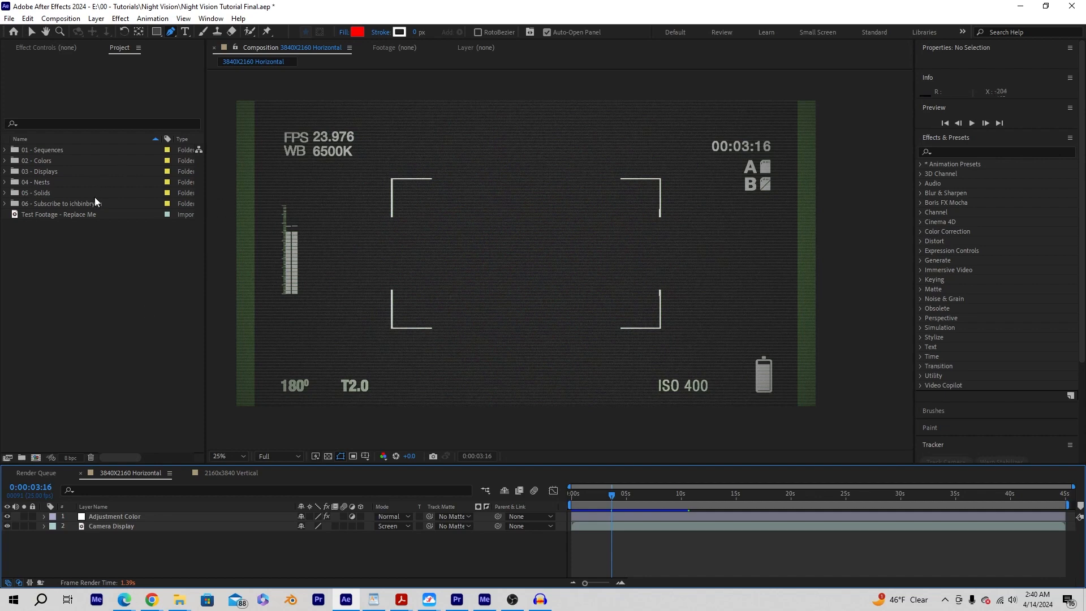
mouse_move(156, 220)
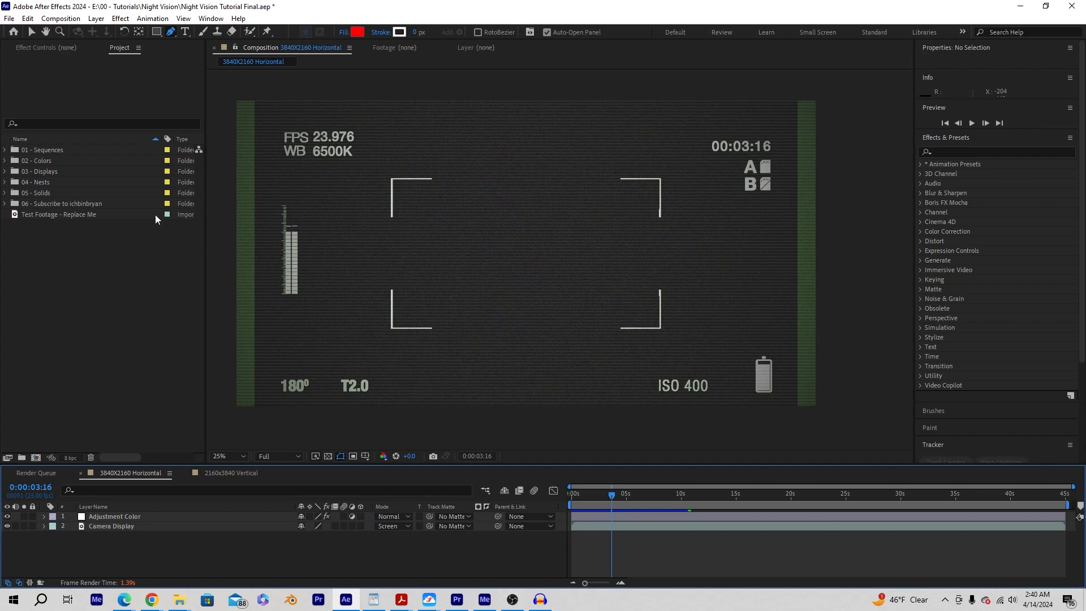
Select the 'Test Footage - Replace Me' clip in the Project panel
left_click(59, 213)
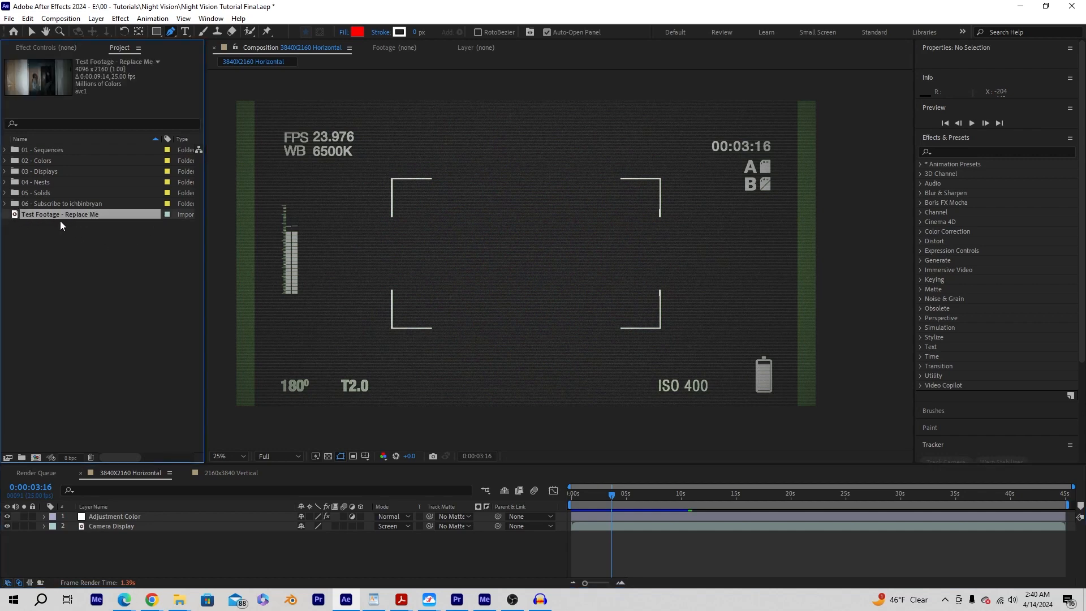
mouse_move(28, 216)
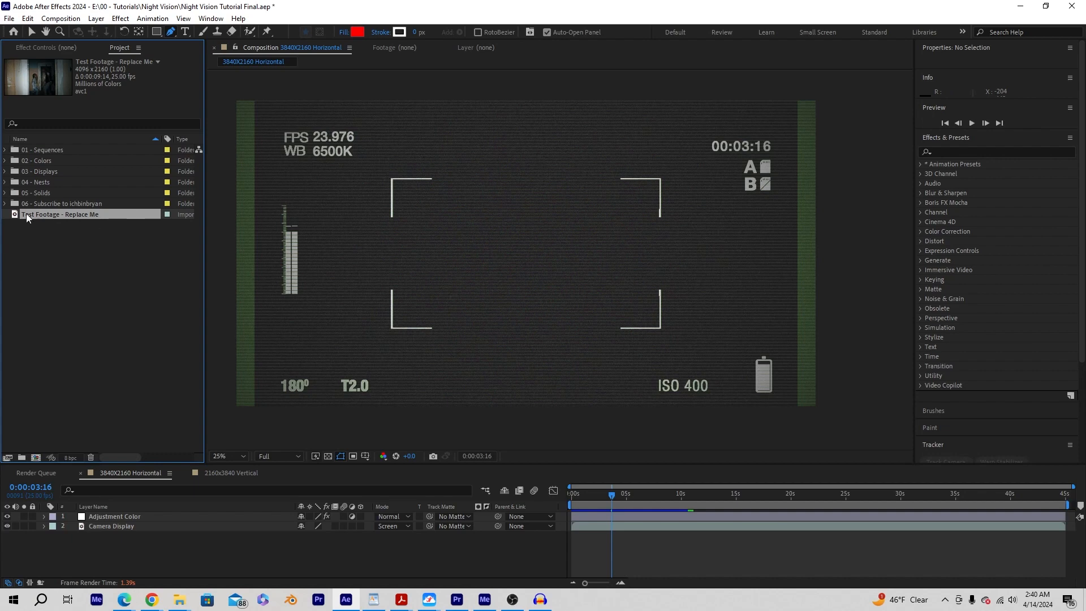
Place 'Test Footage - Replace Me' as the third layer beneath Camera Display in the Horizontal composition
left_click(60, 214)
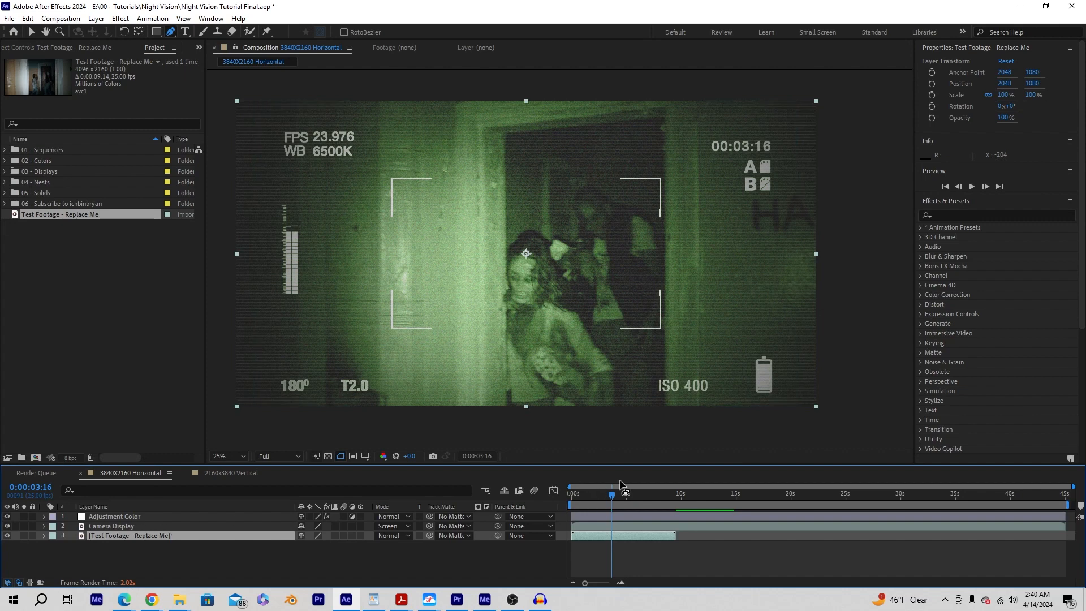
mouse_move(499, 357)
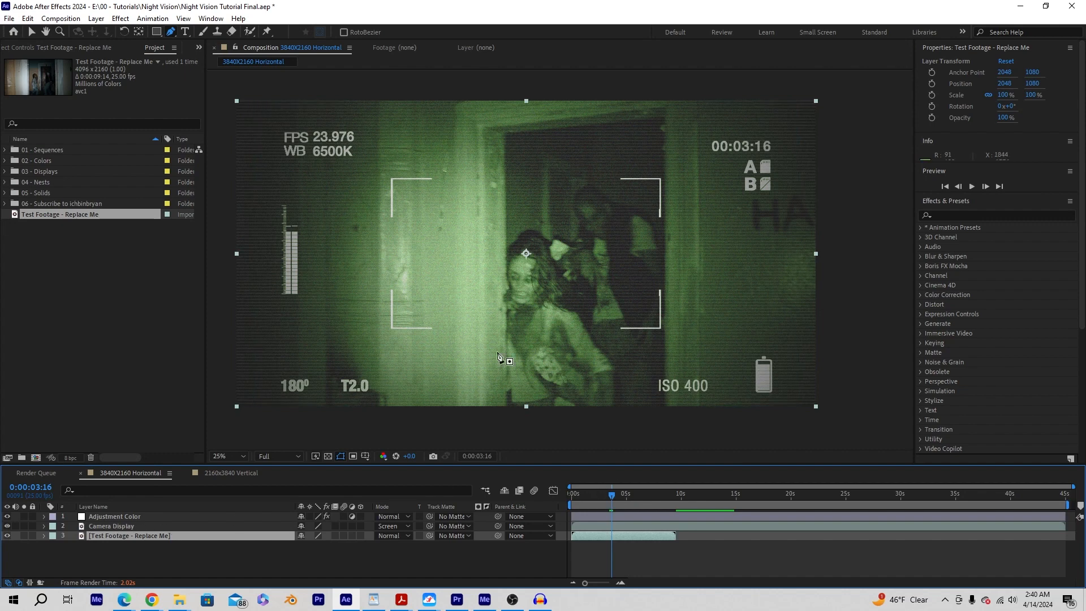
mouse_move(468, 348)
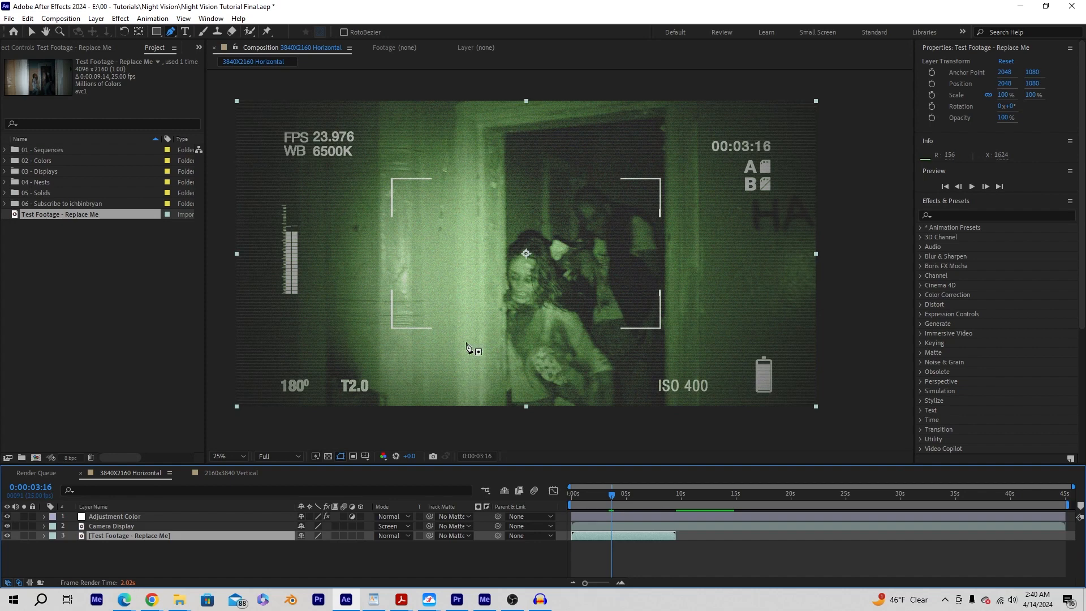
mouse_move(525, 369)
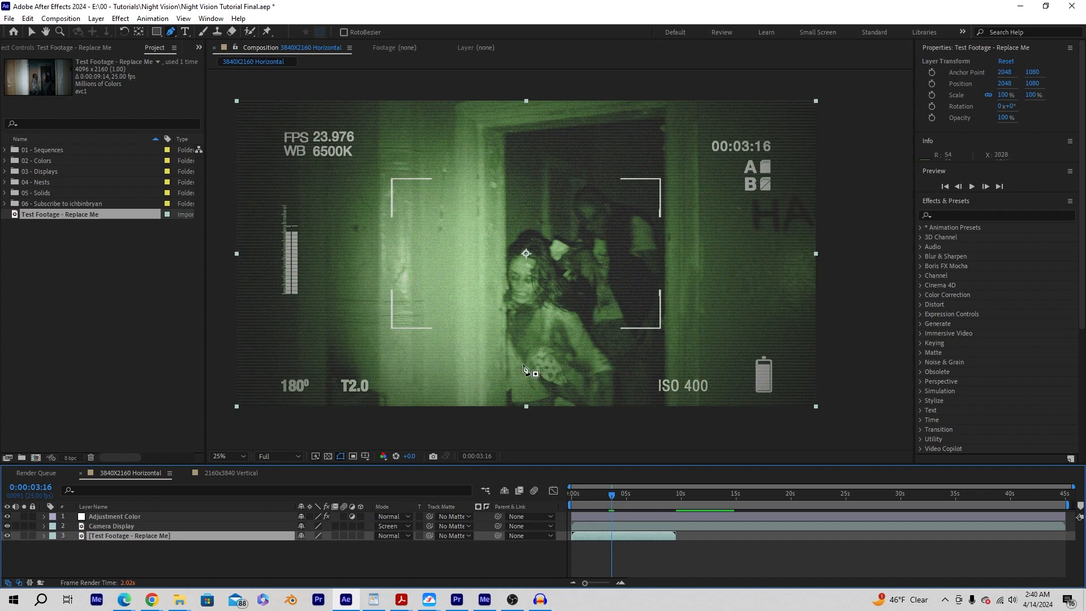
left_click(113, 515)
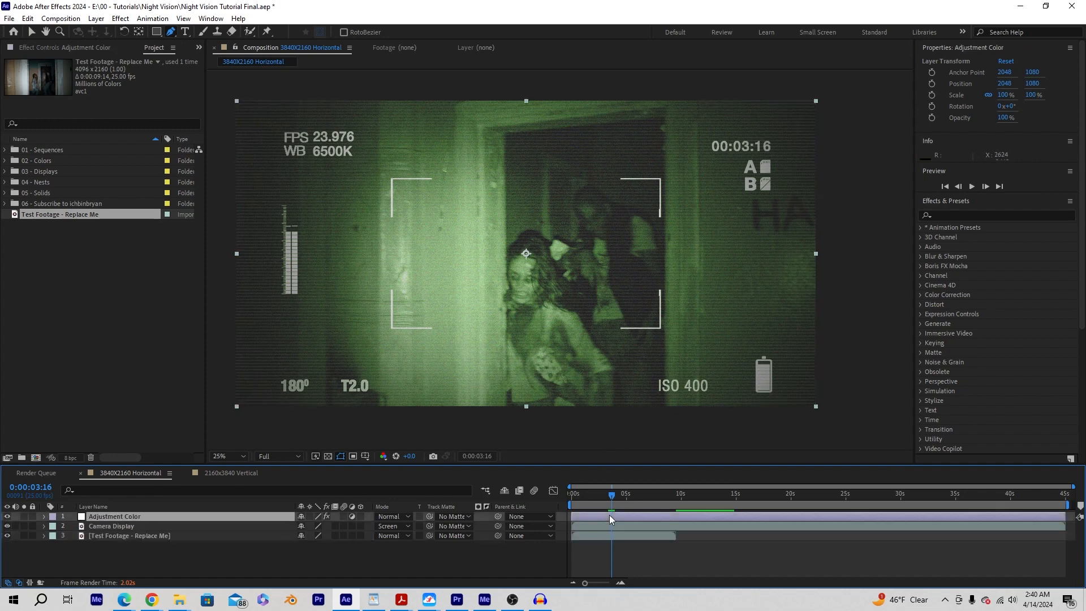
left_click(7, 516)
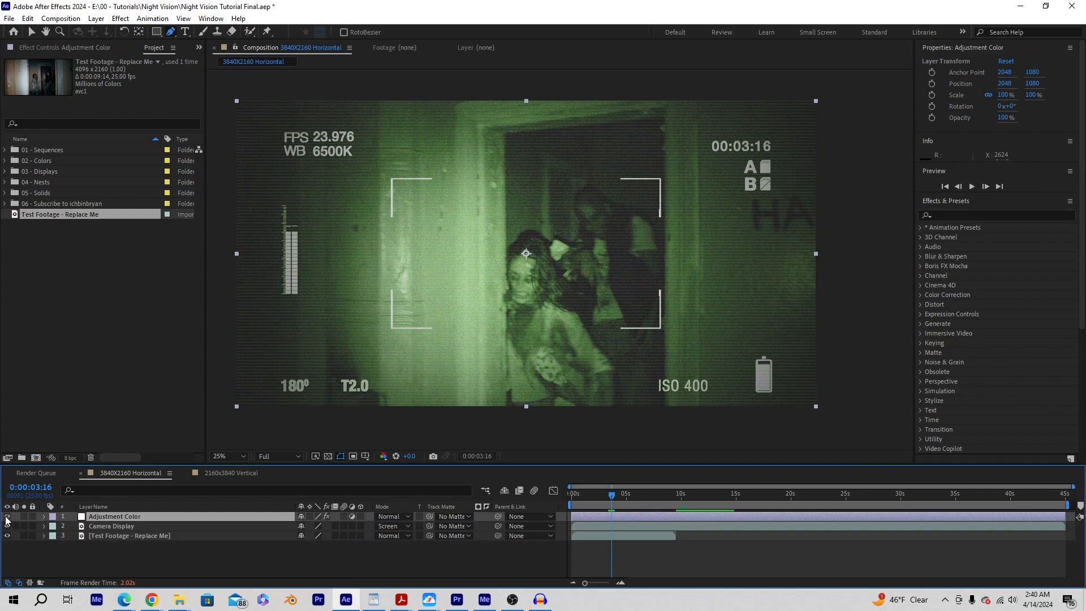
left_click(7, 516)
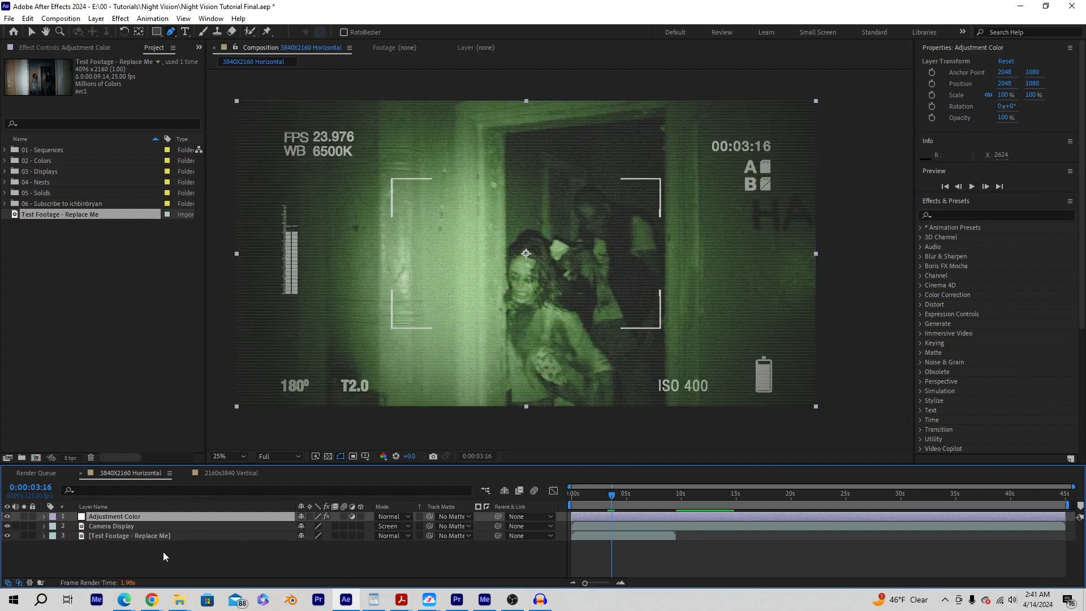
left_click(110, 526)
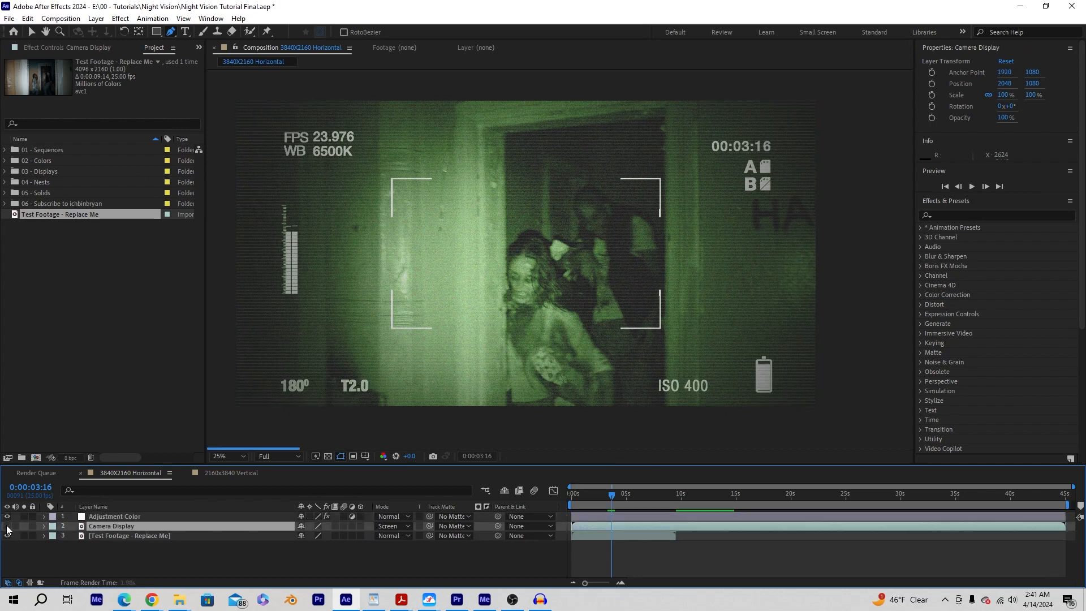
left_click(6, 516)
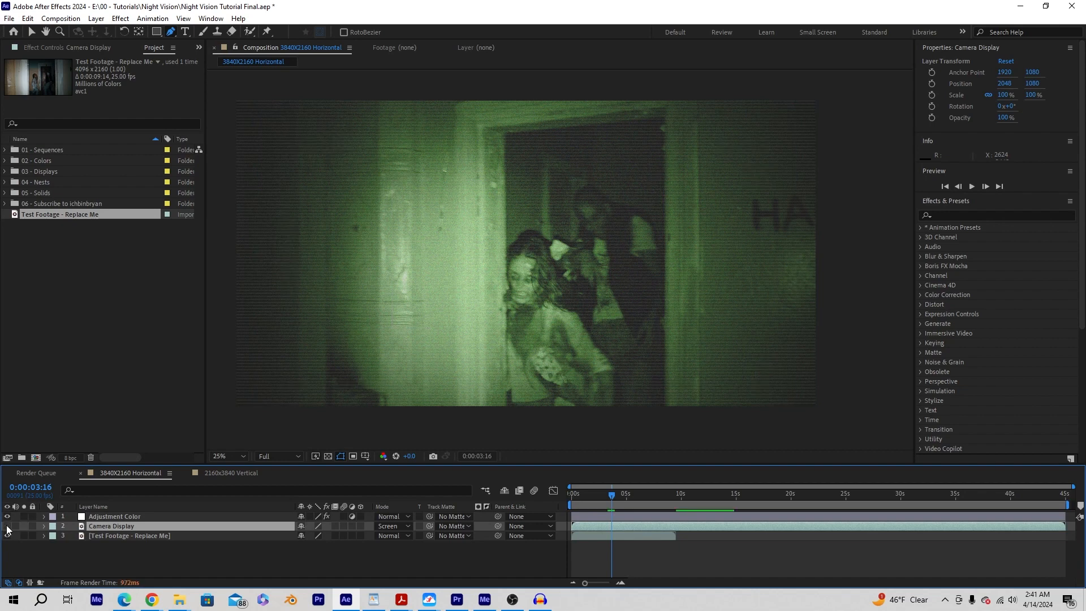
left_click(7, 525)
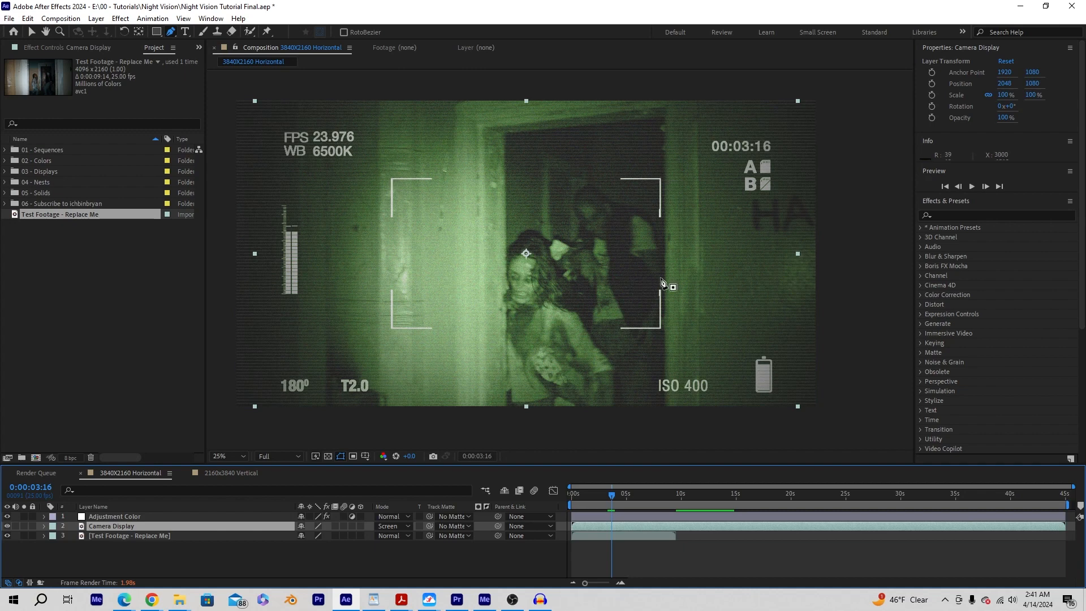
mouse_move(179, 36)
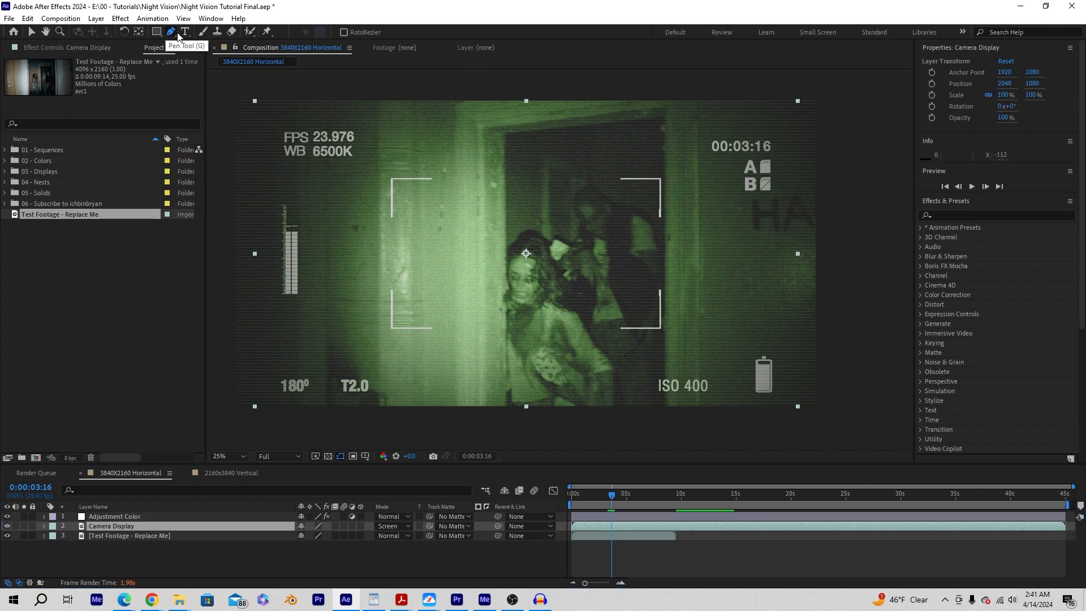
mouse_move(496, 175)
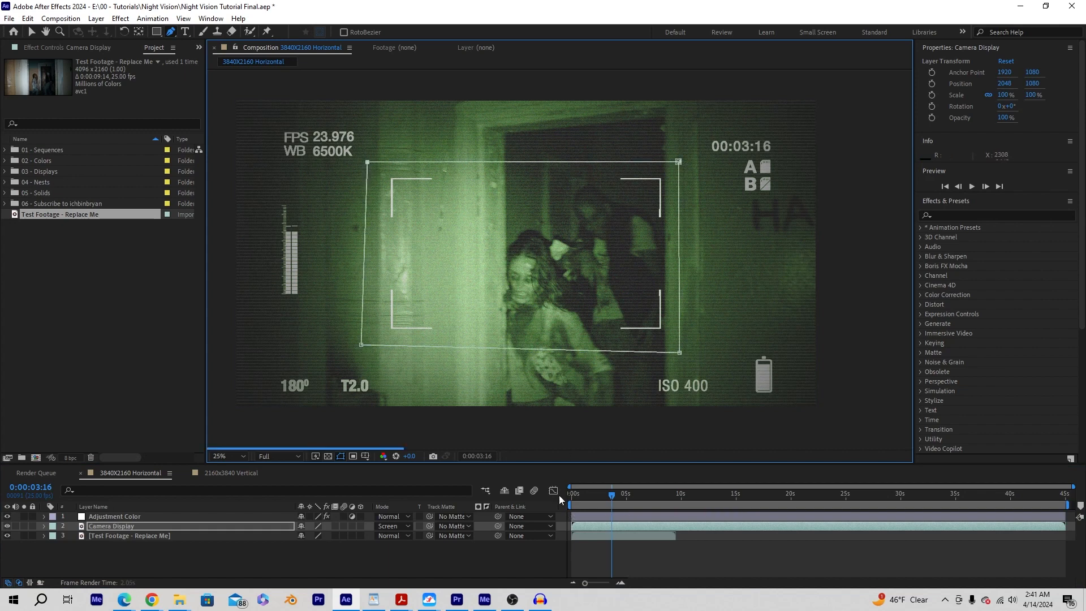
left_click(7, 516)
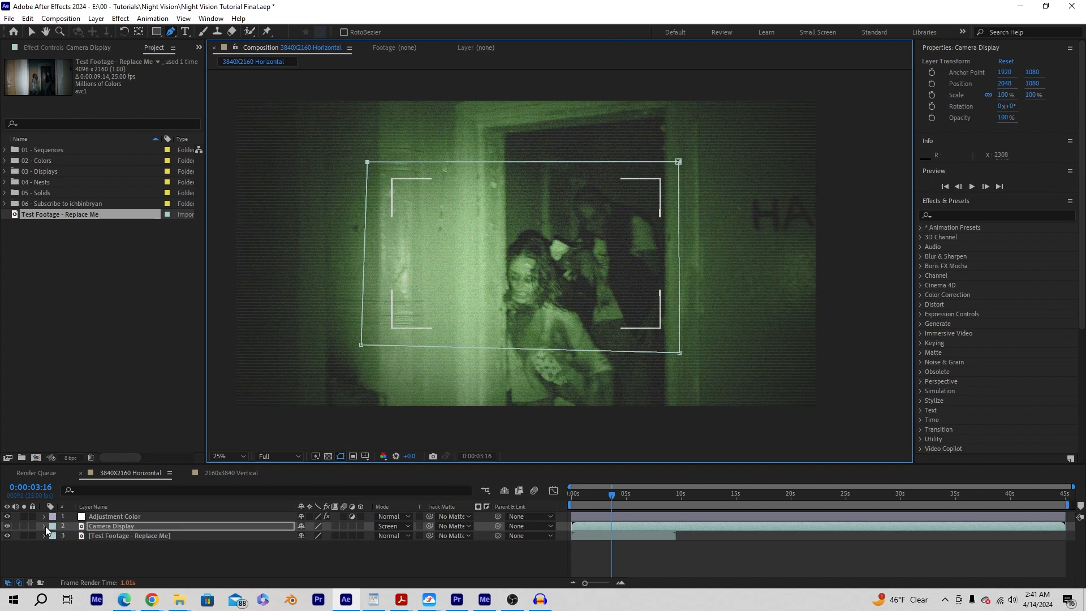
left_click(43, 527)
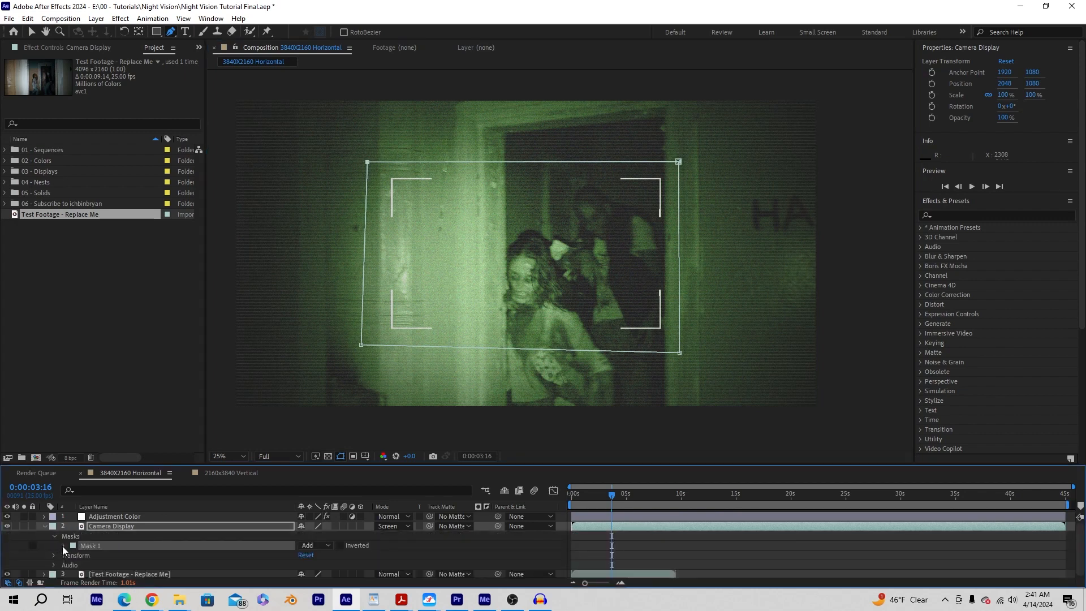
left_click(64, 546)
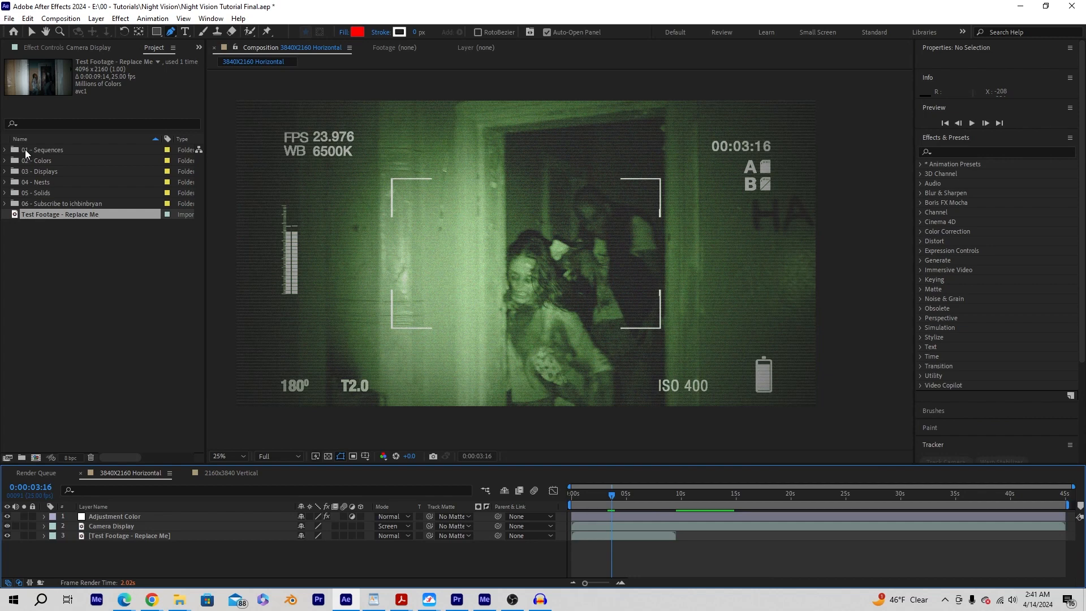
mouse_move(26, 154)
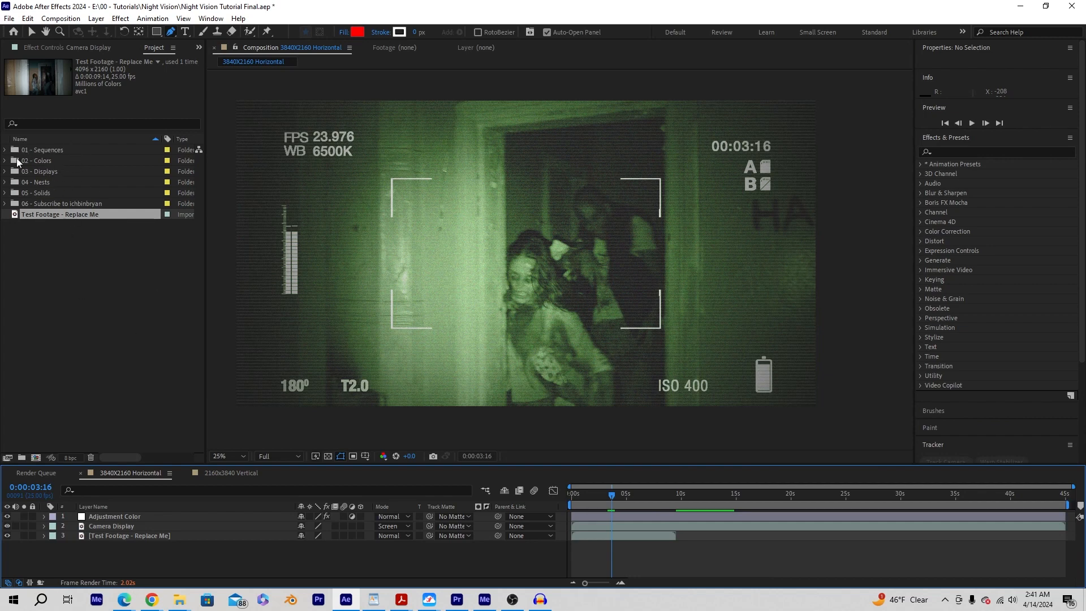
Open the 2160x3840 Vertical composition from Sequences and add the test footage beneath its layers
left_click(5, 149)
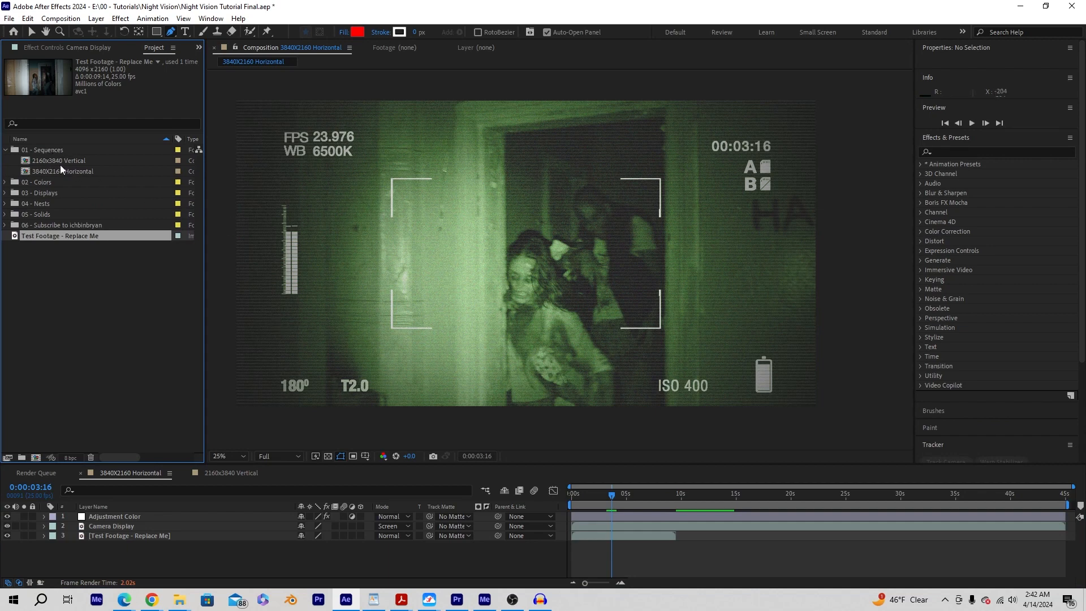
double_click(59, 160)
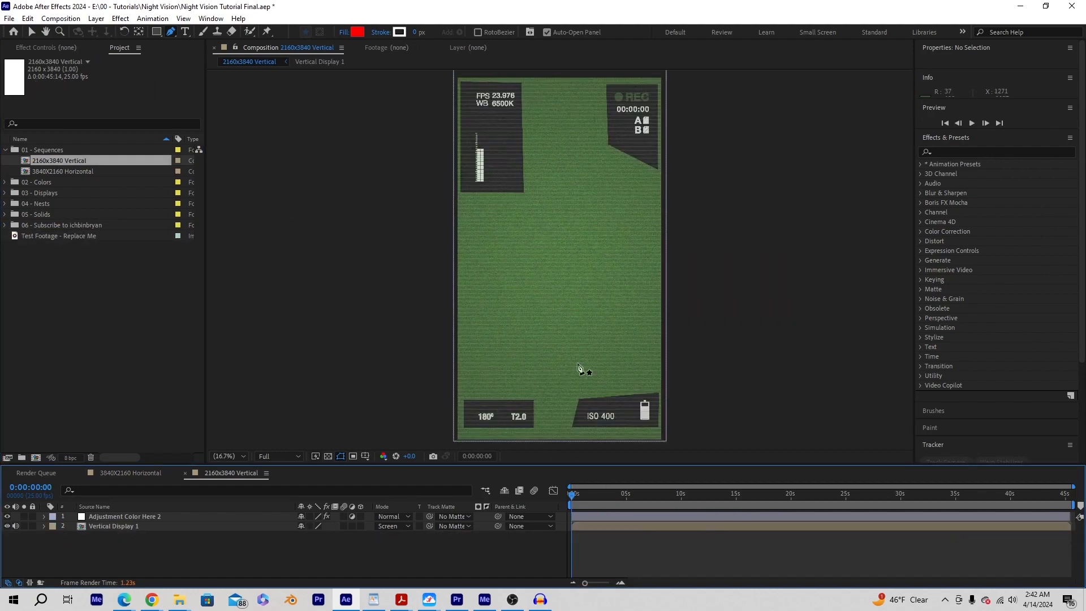
left_click(59, 235)
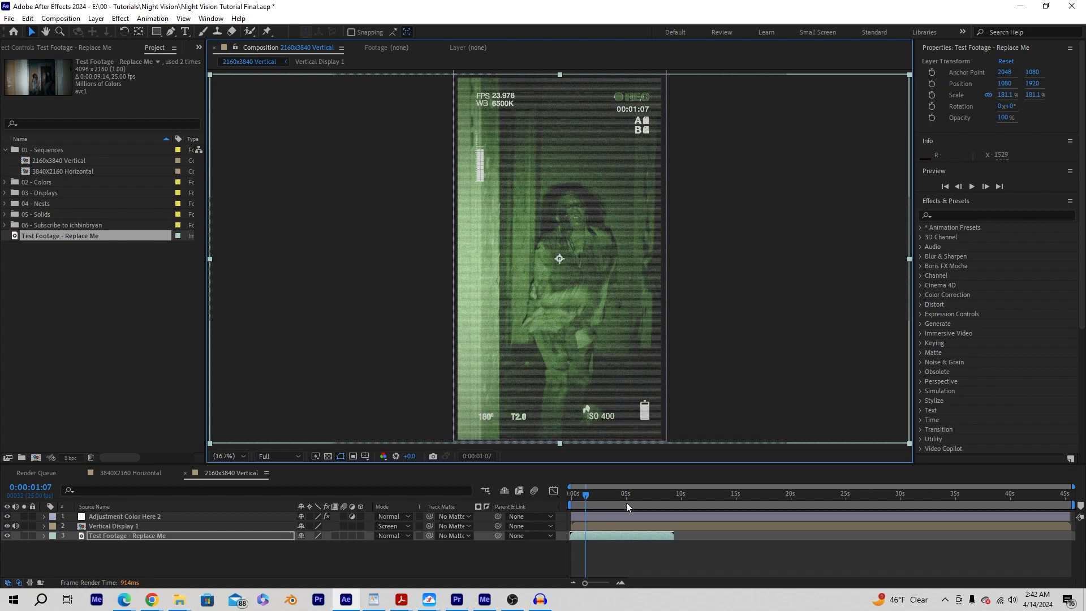
Scrub the footage forward and back, then return to the 3840X2160 Horizontal composition
left_click(598, 493)
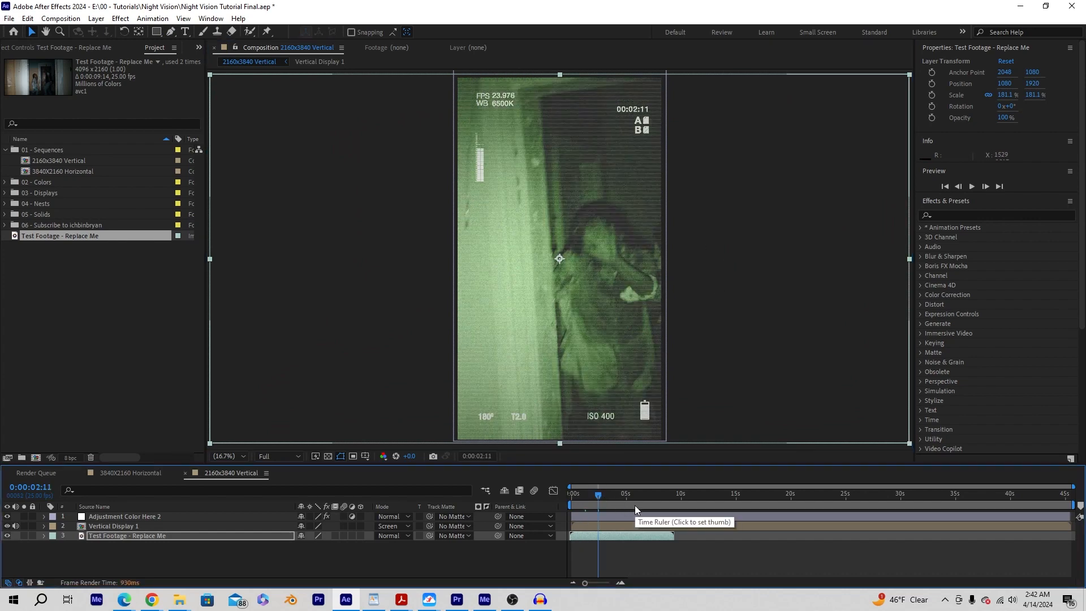
left_click(587, 494)
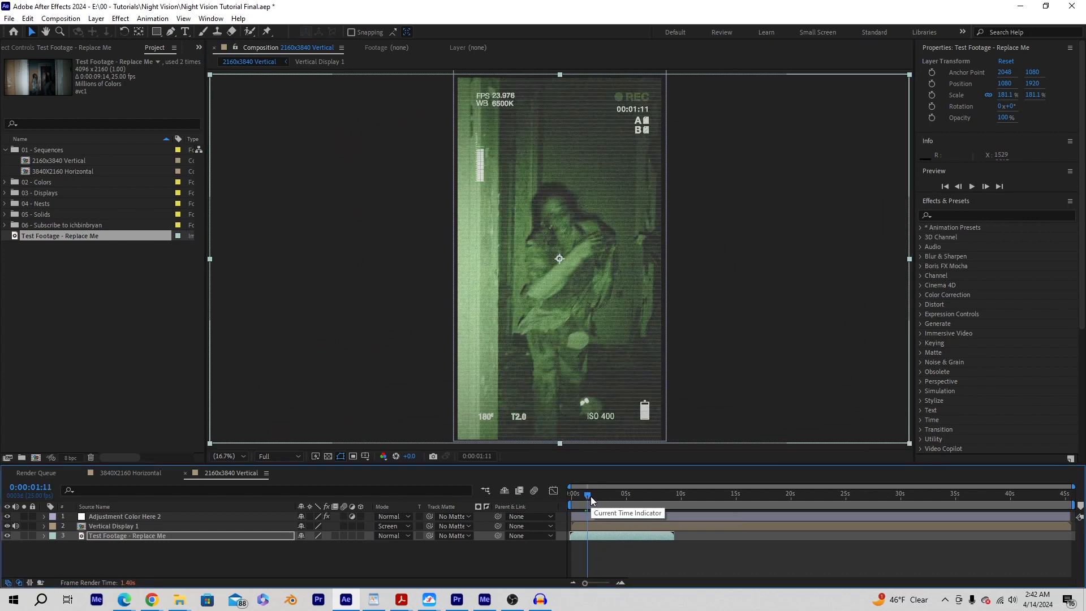
left_click(130, 472)
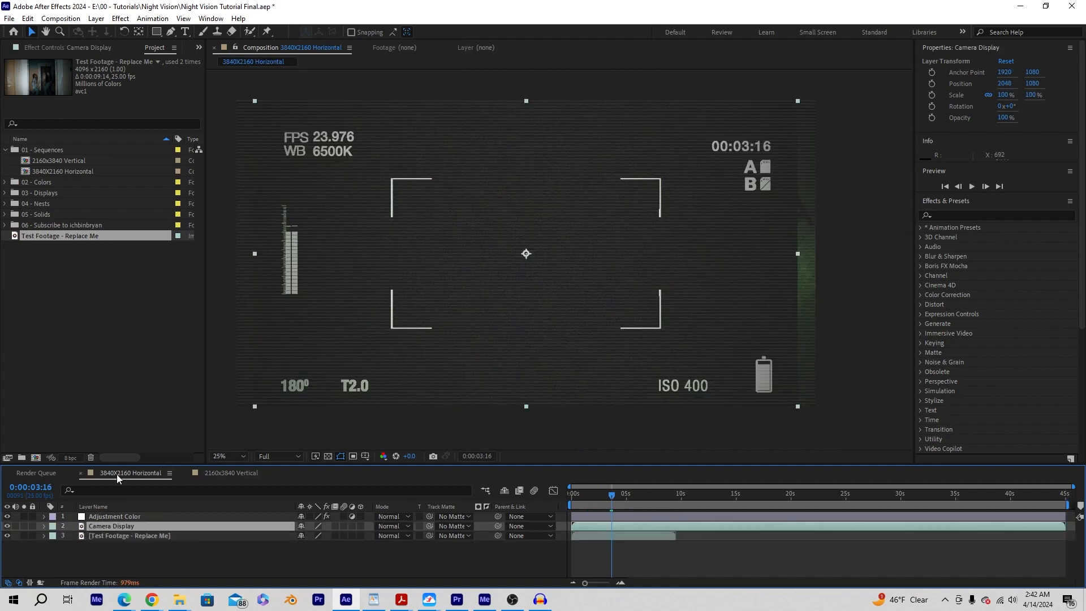
mouse_move(737, 212)
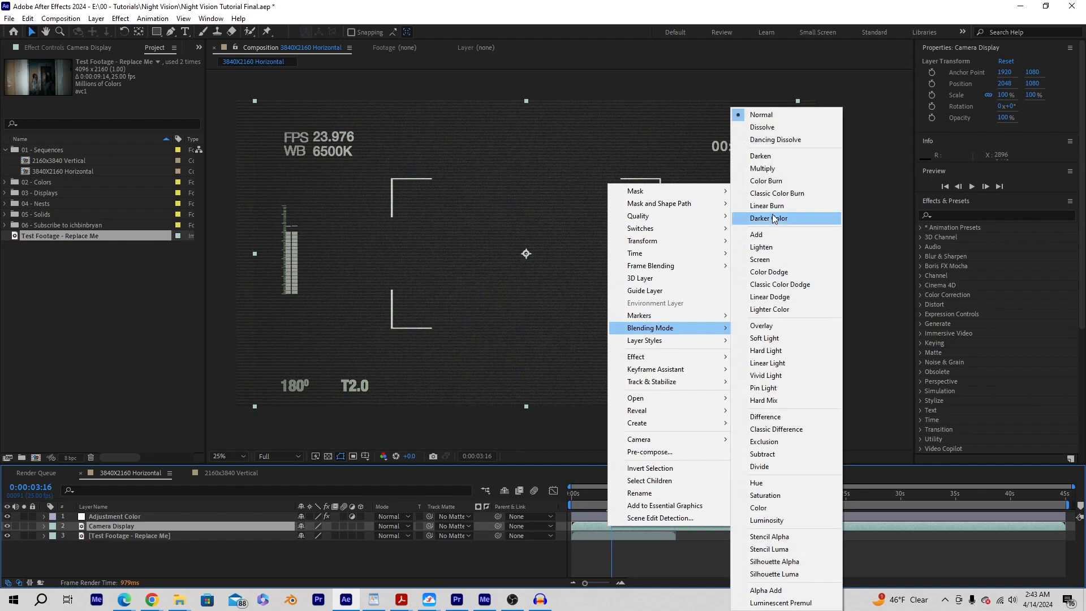
Set Camera Display's blending mode to Screen, then go back to the Vertical composition
left_click(760, 259)
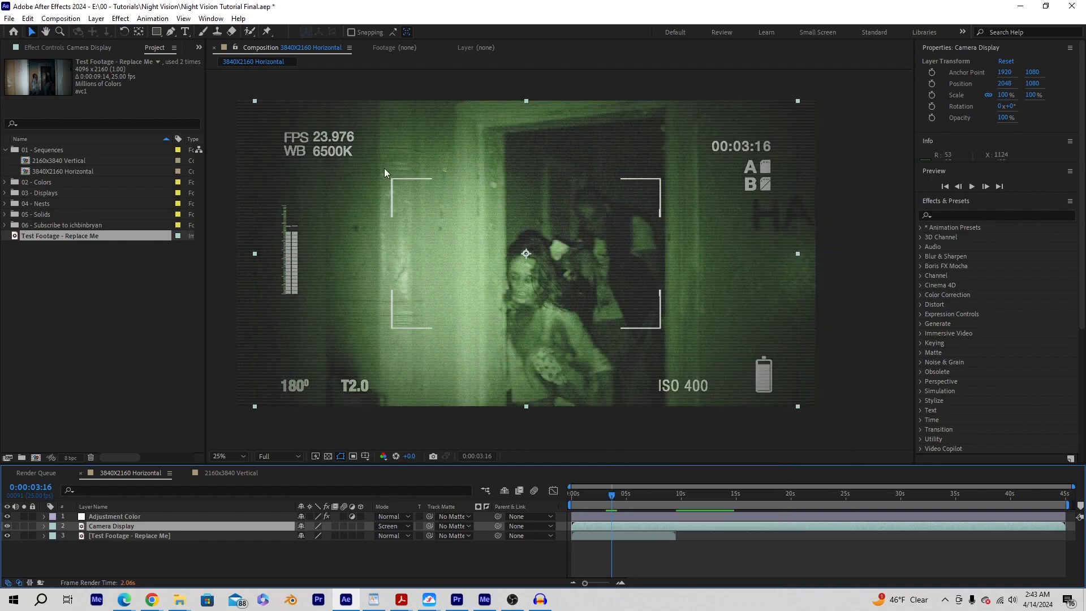
left_click(231, 473)
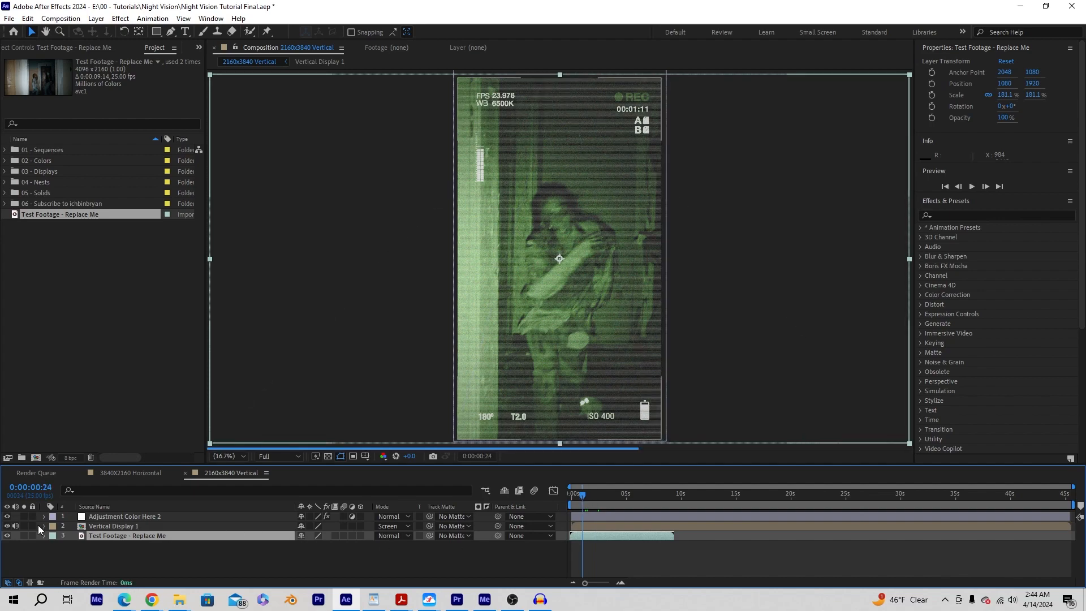
Switch Vertical Display 1 to Normal blending, then back to Screen
right_click(114, 526)
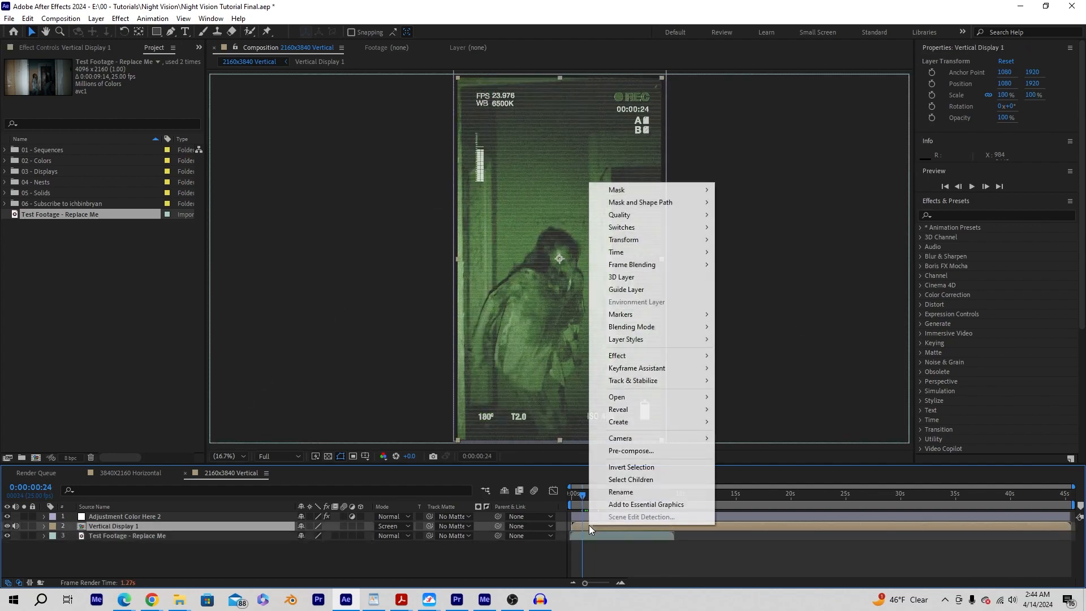
left_click(631, 326)
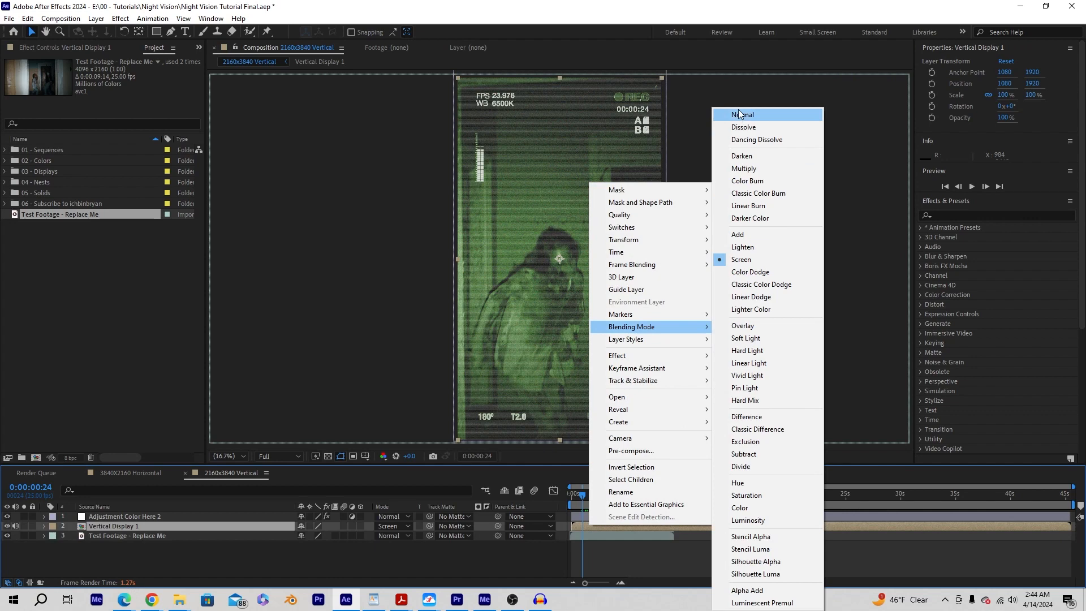
left_click(742, 114)
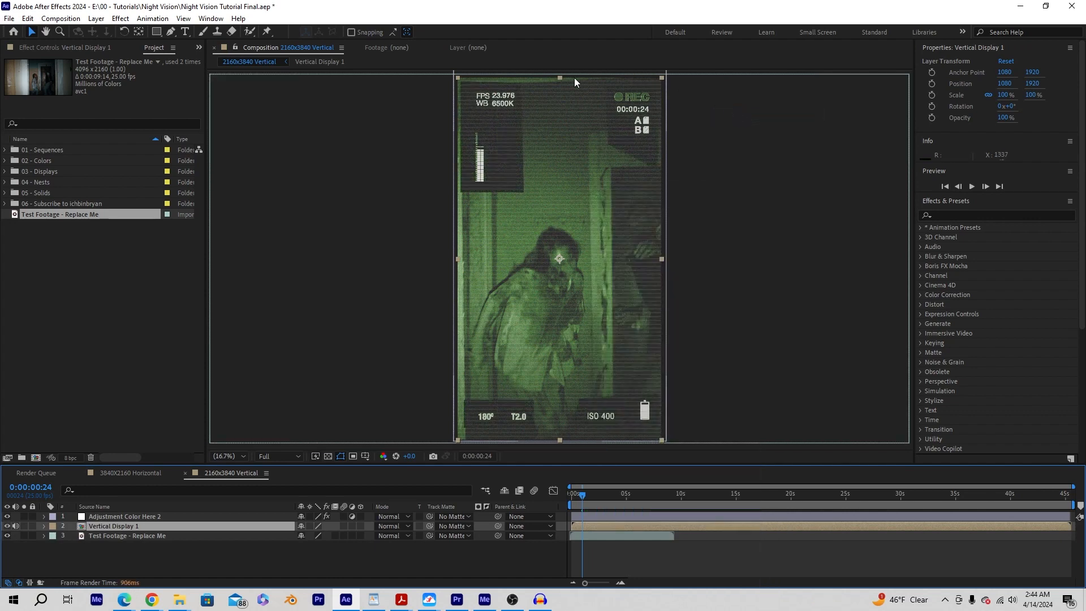
mouse_move(586, 531)
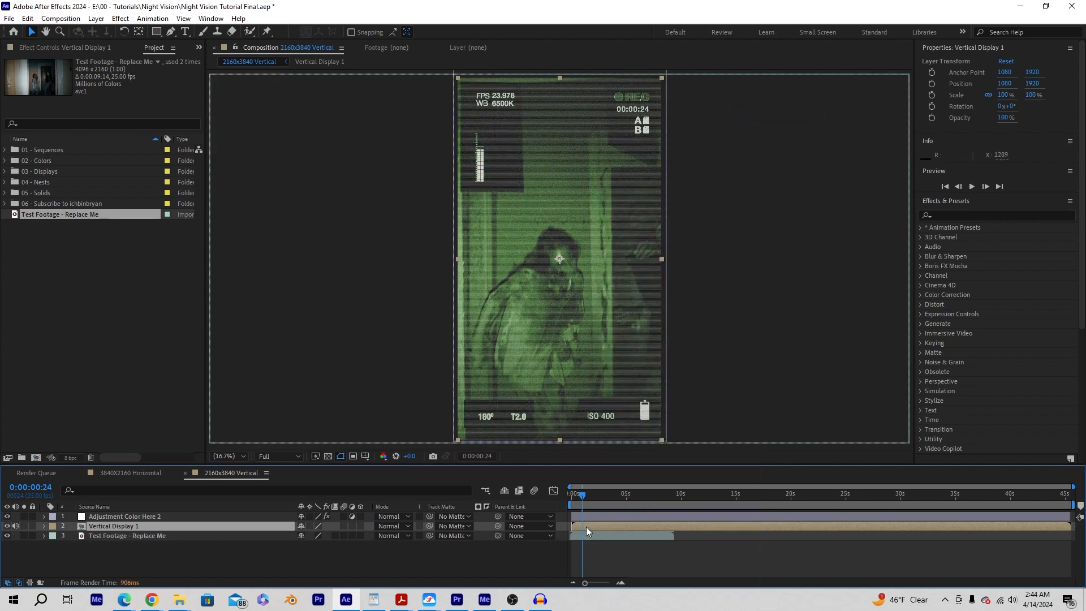
right_click(588, 530)
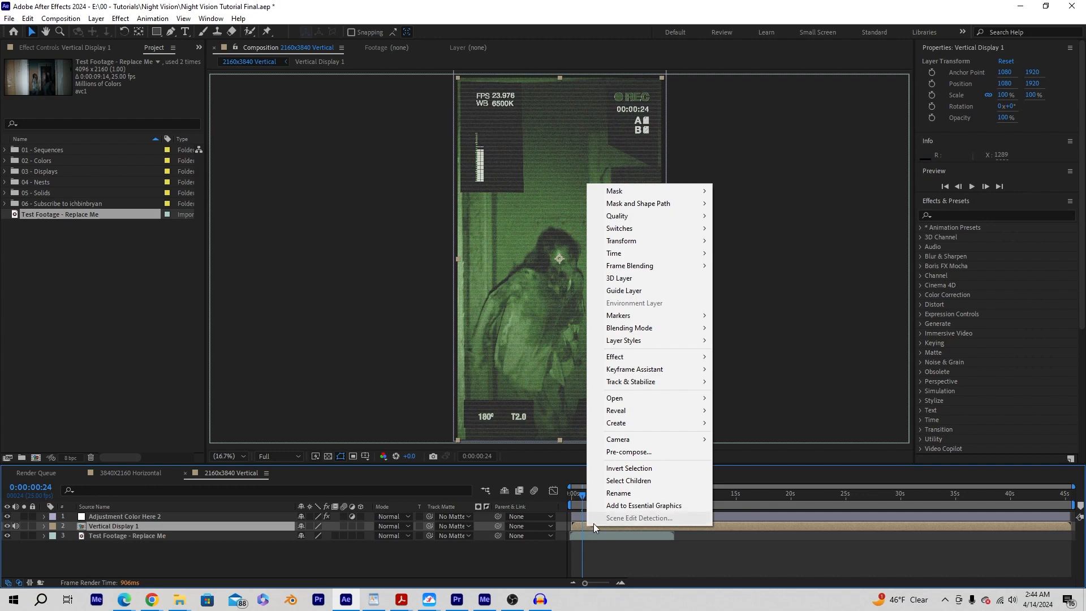
mouse_move(619, 278)
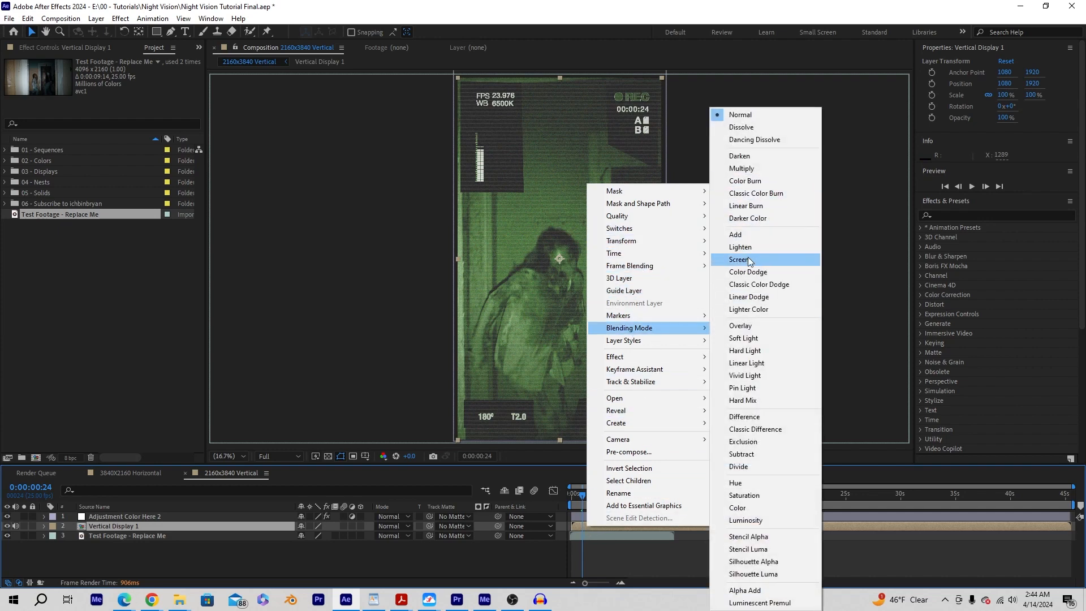
left_click(740, 259)
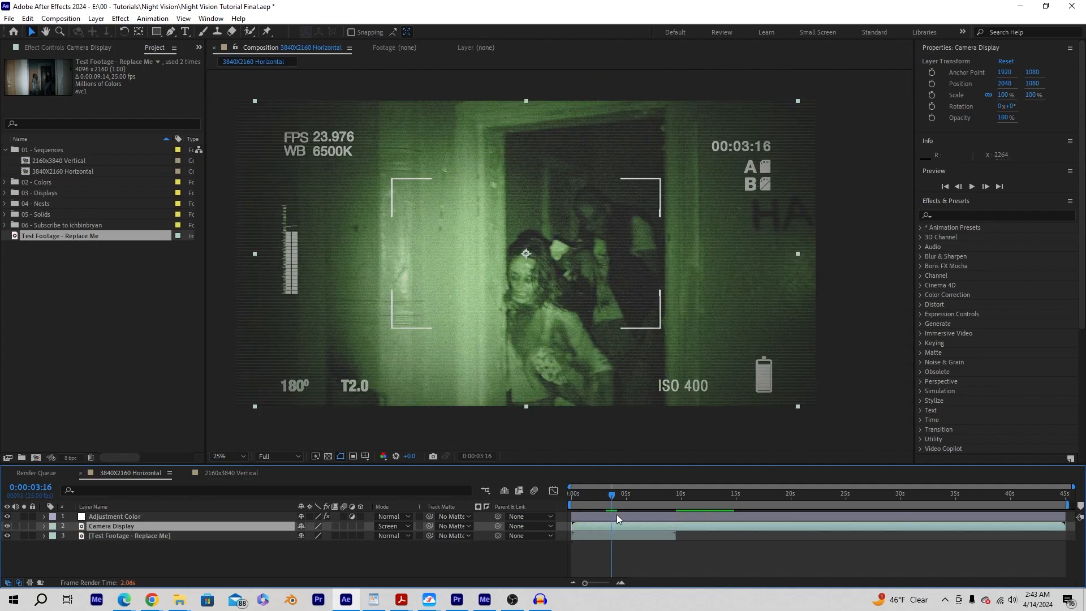
Add a new Adjustment Layer on top and delete the old Adjustment Color layer after checking its effects
left_click(114, 516)
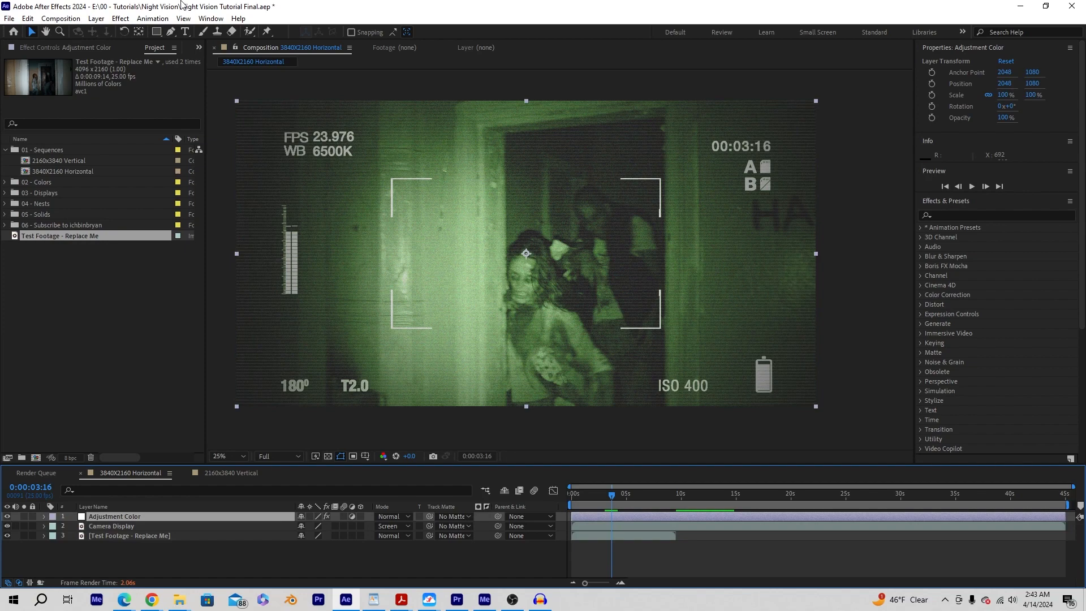
left_click(95, 19)
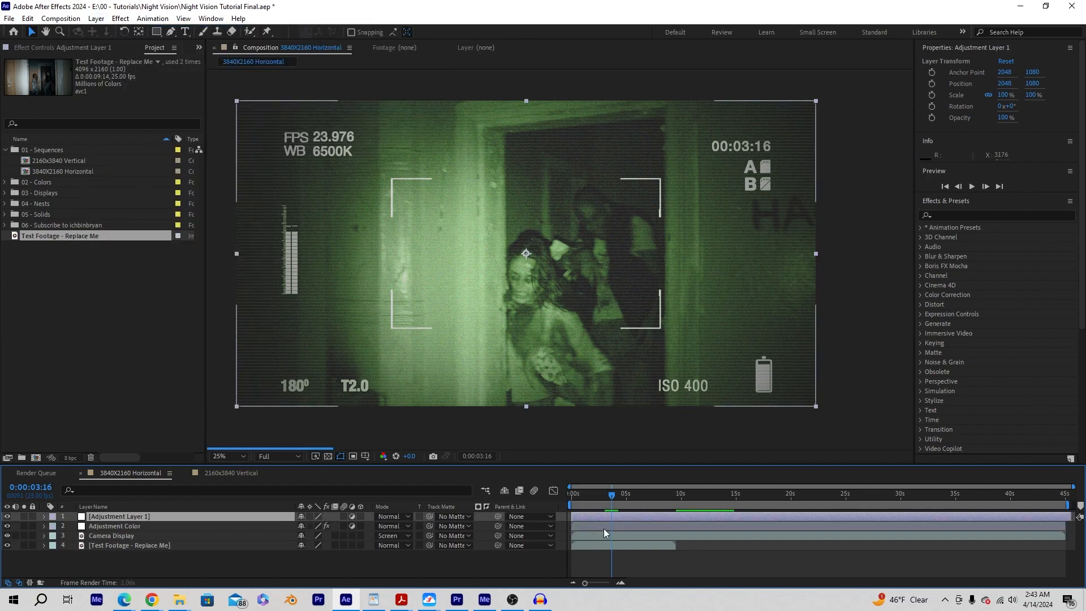
left_click(114, 526)
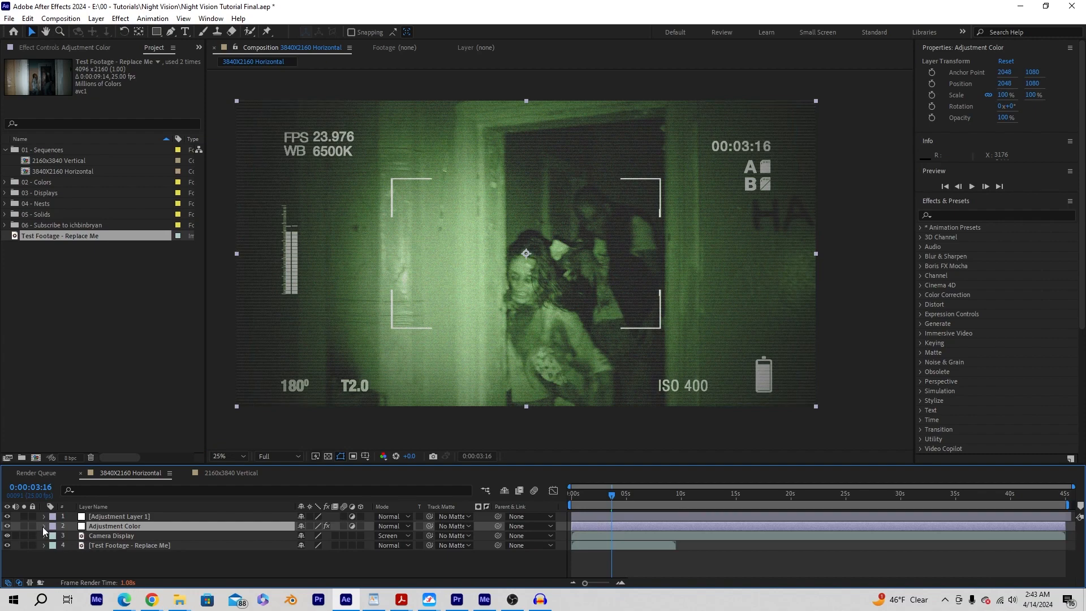
left_click(44, 526)
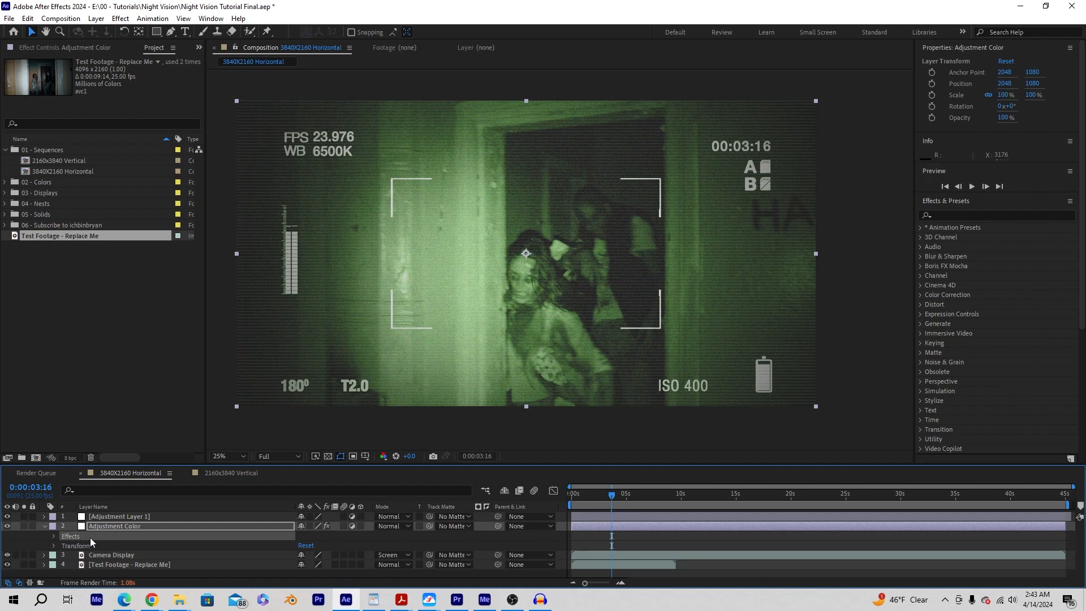
key("Delete")
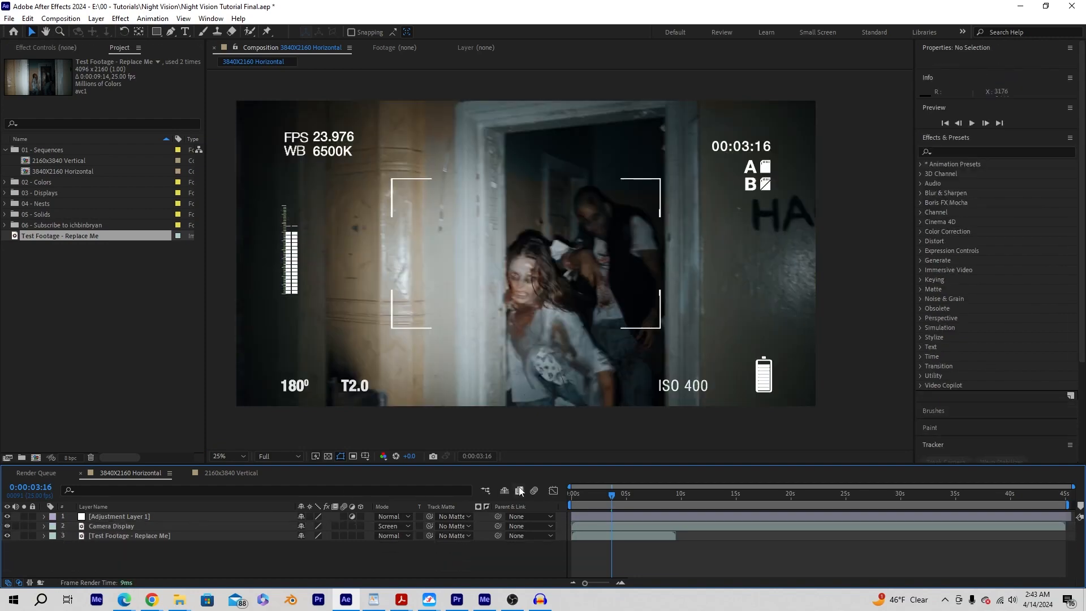
Select Adjustment Layer 1 to receive the green colour effects
left_click(117, 516)
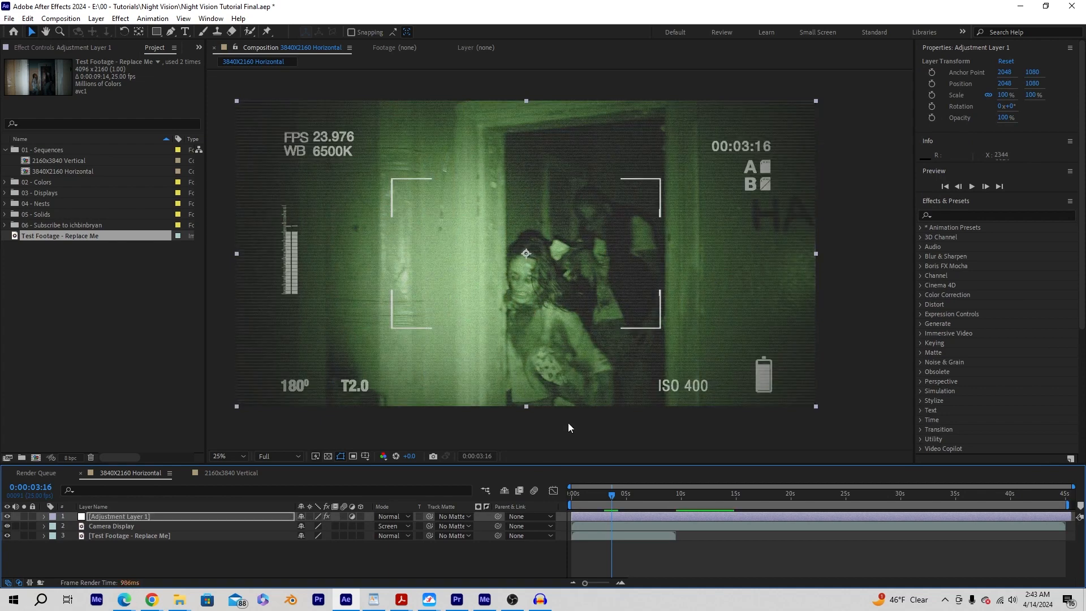
mouse_move(361, 392)
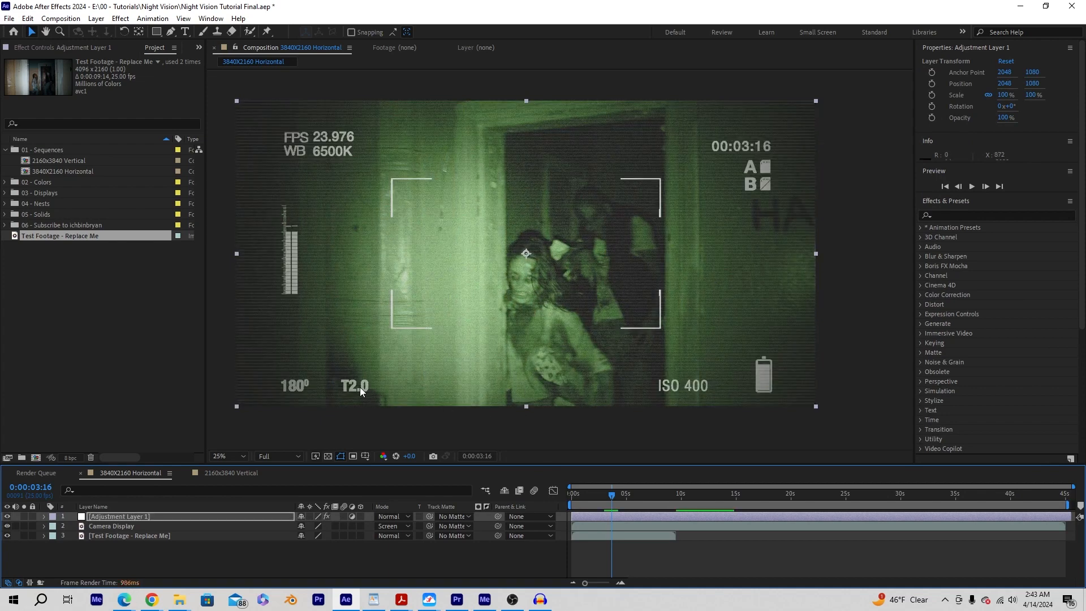